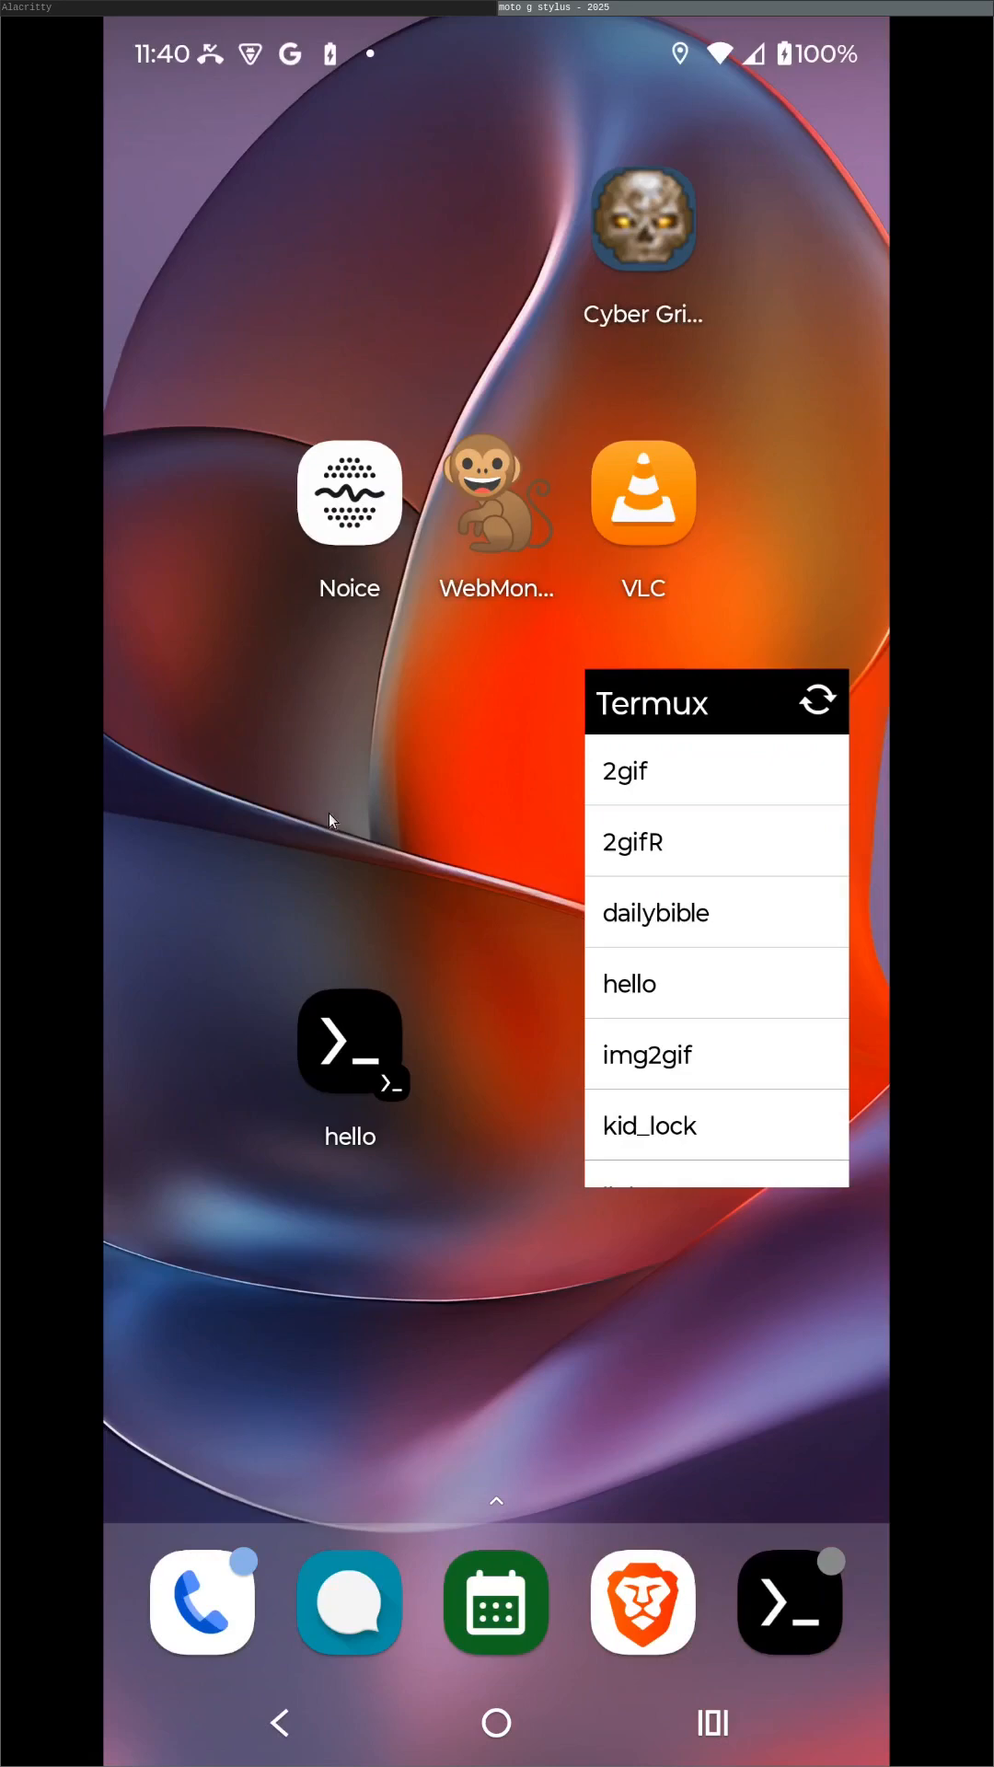
{"action": "mouse_move", "coordinate": [348, 830]}
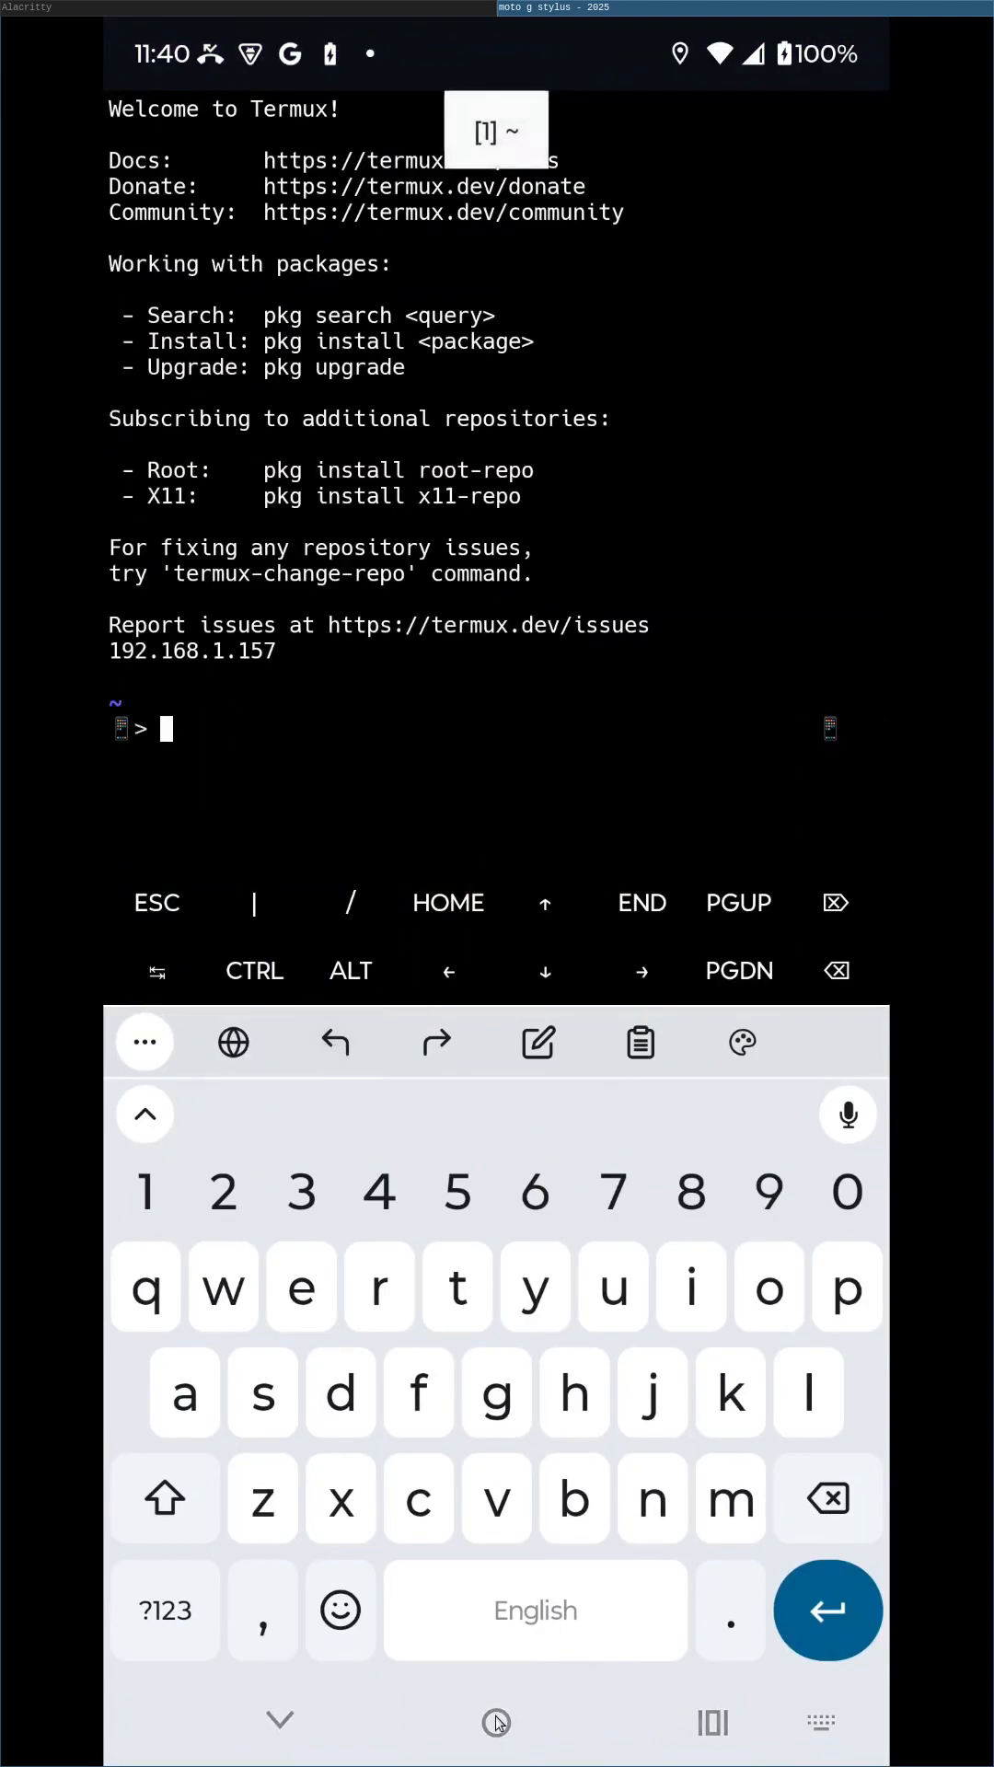
Run termux-launcher with icon.png and -s hello, naming the app Hello with ID prefix om.filmsbykris
{"action": "left_click", "coordinate": [495, 1721]}
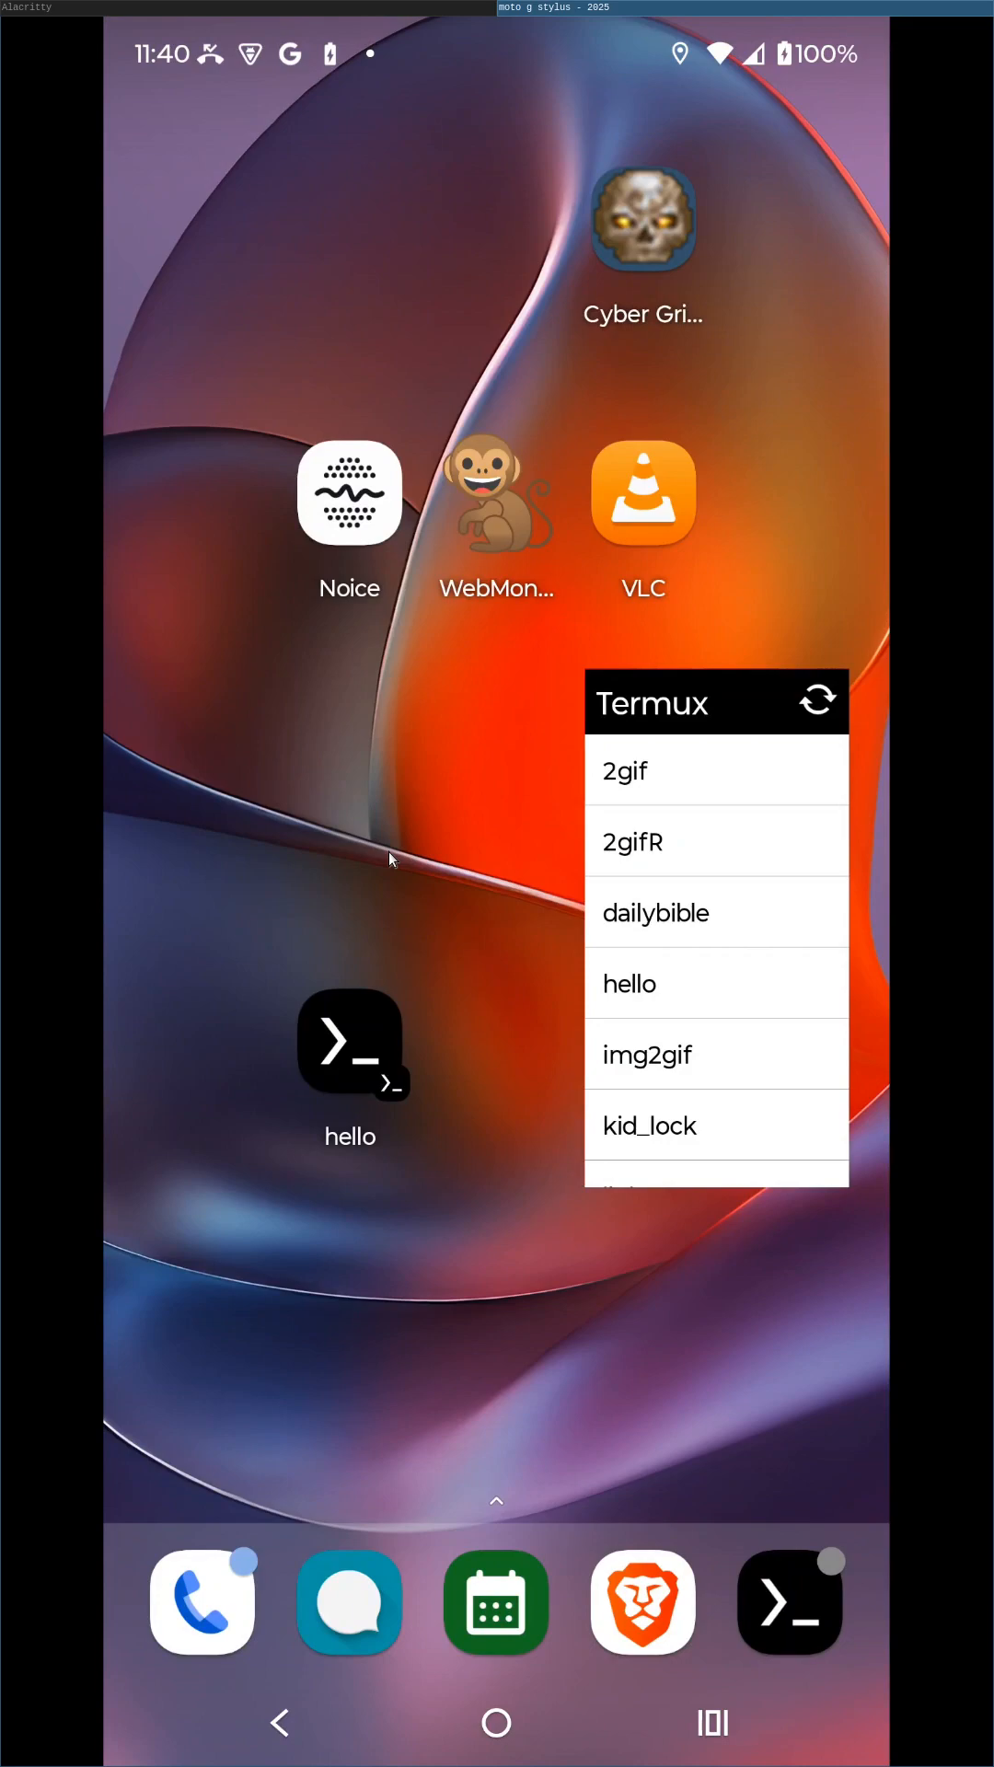
{"action": "mouse_move", "coordinate": [284, 9]}
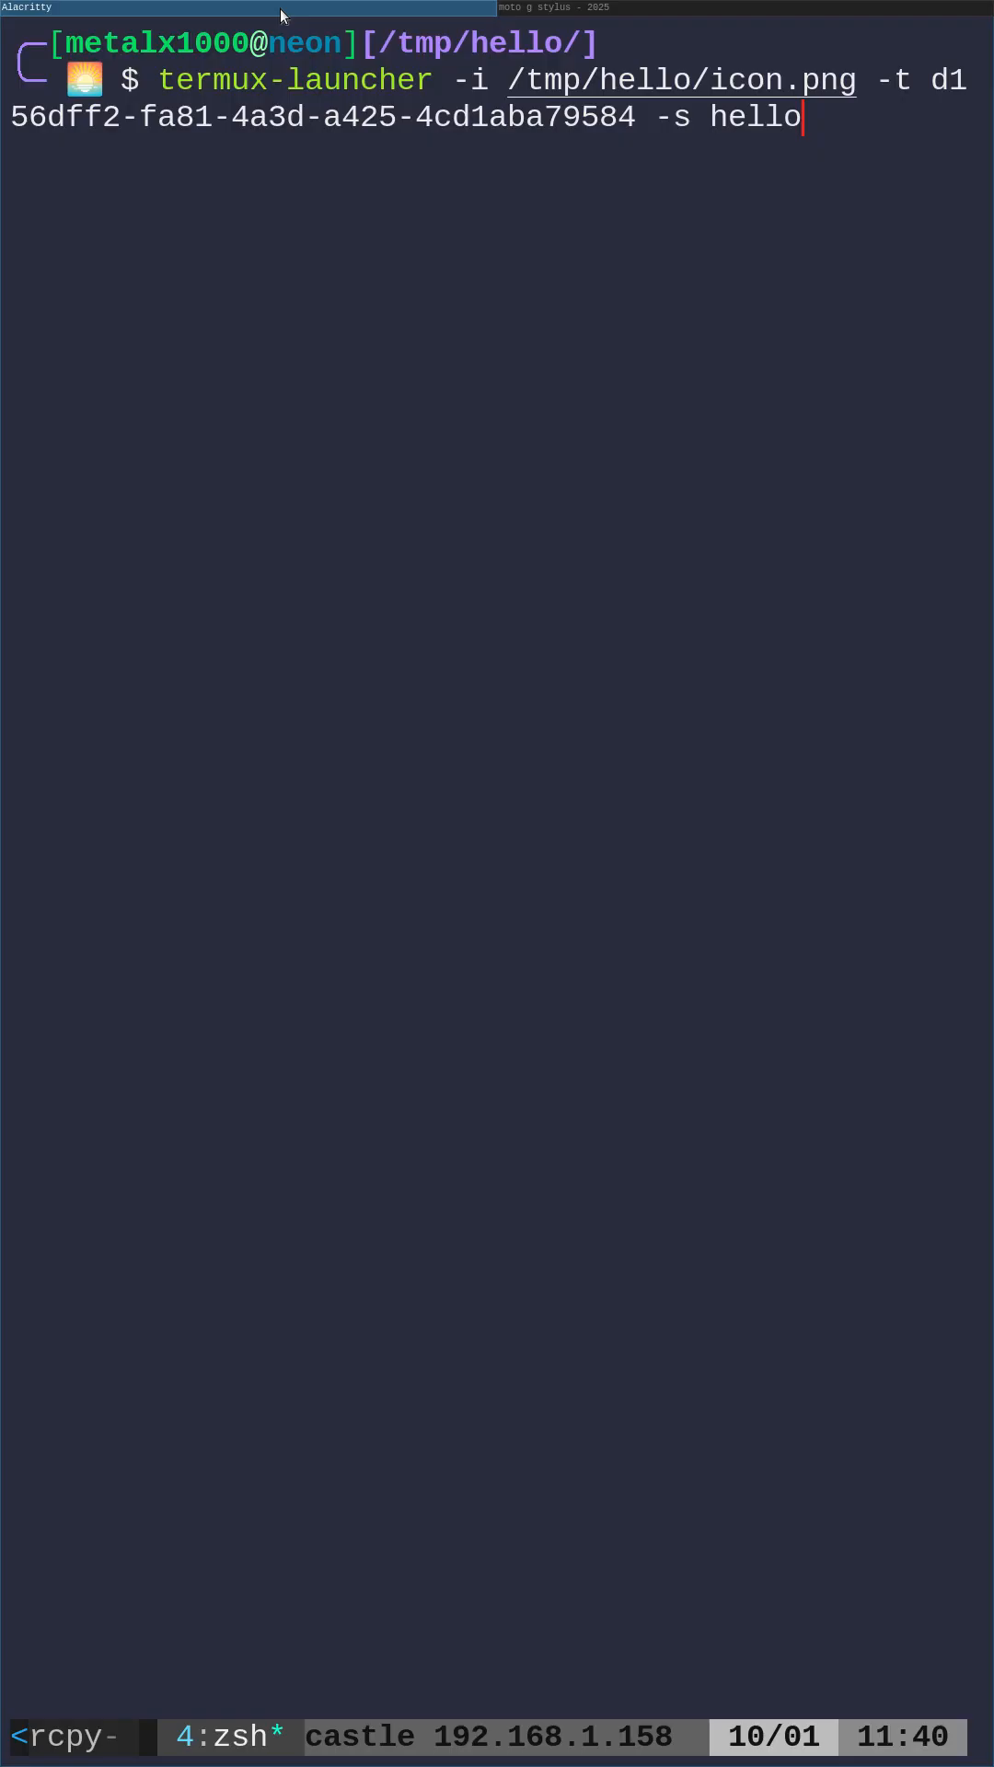
{"action": "mouse_move", "coordinate": [537, 414]}
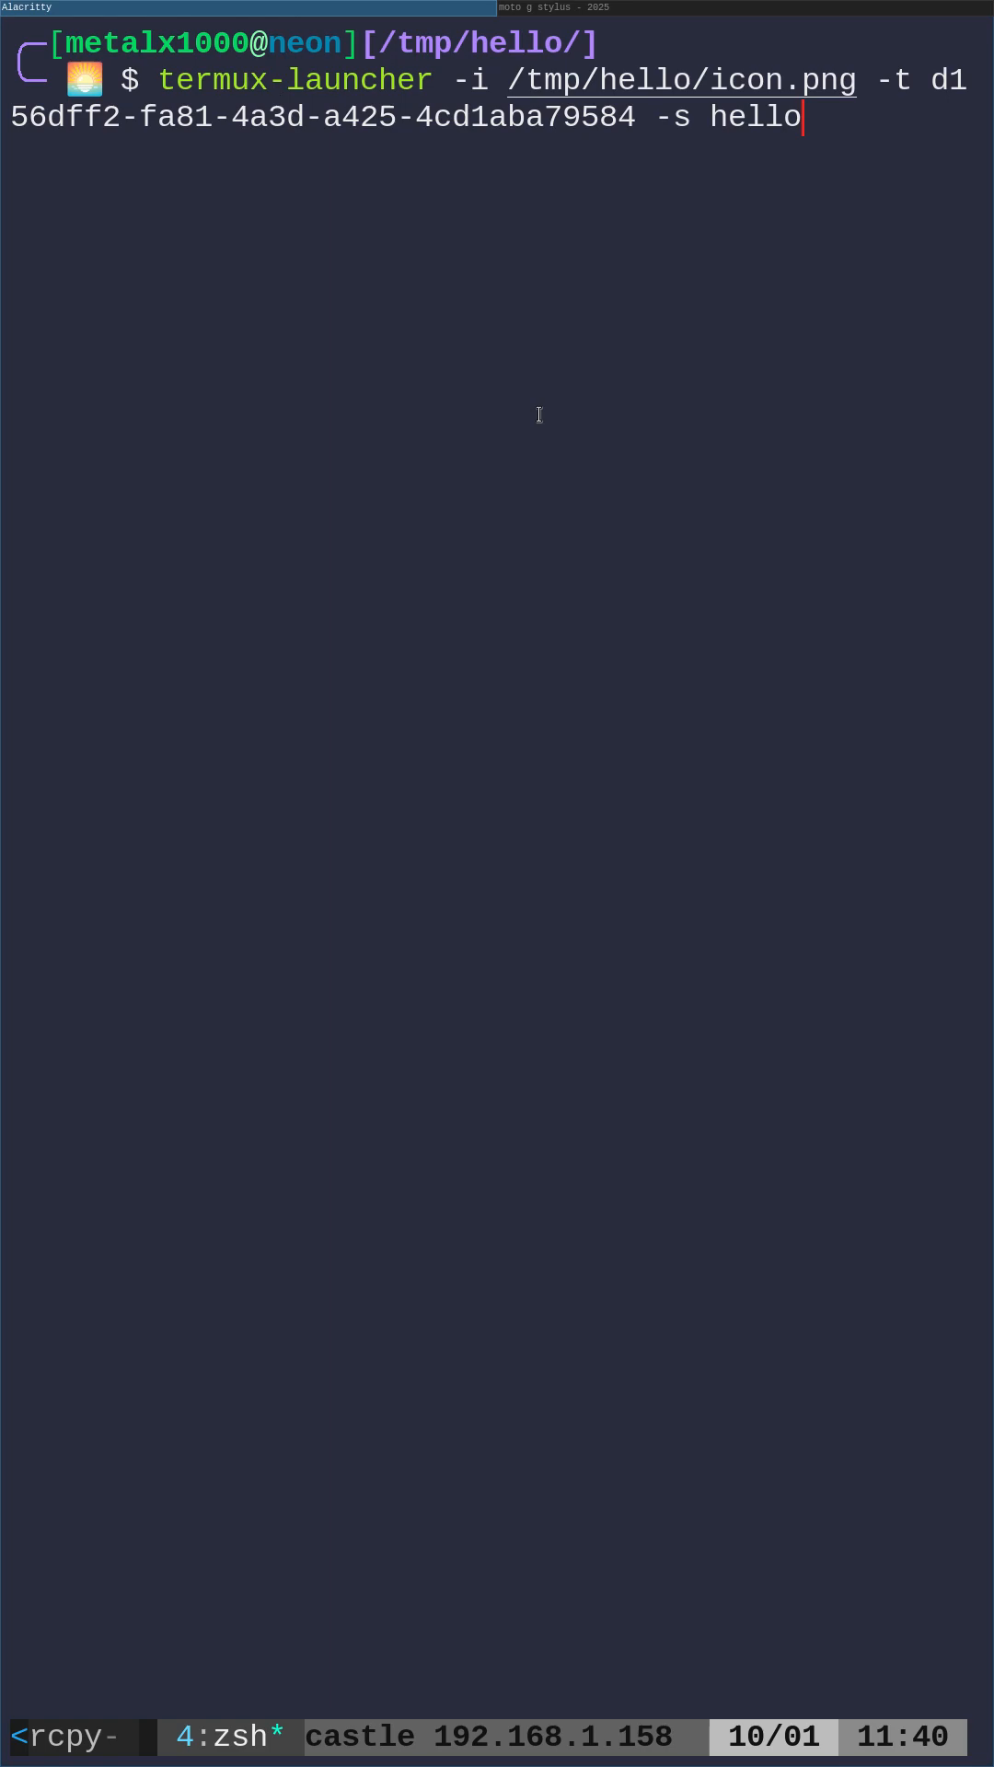
{"action": "key", "text": "Return"}
{"action": "type", "text": "c"}
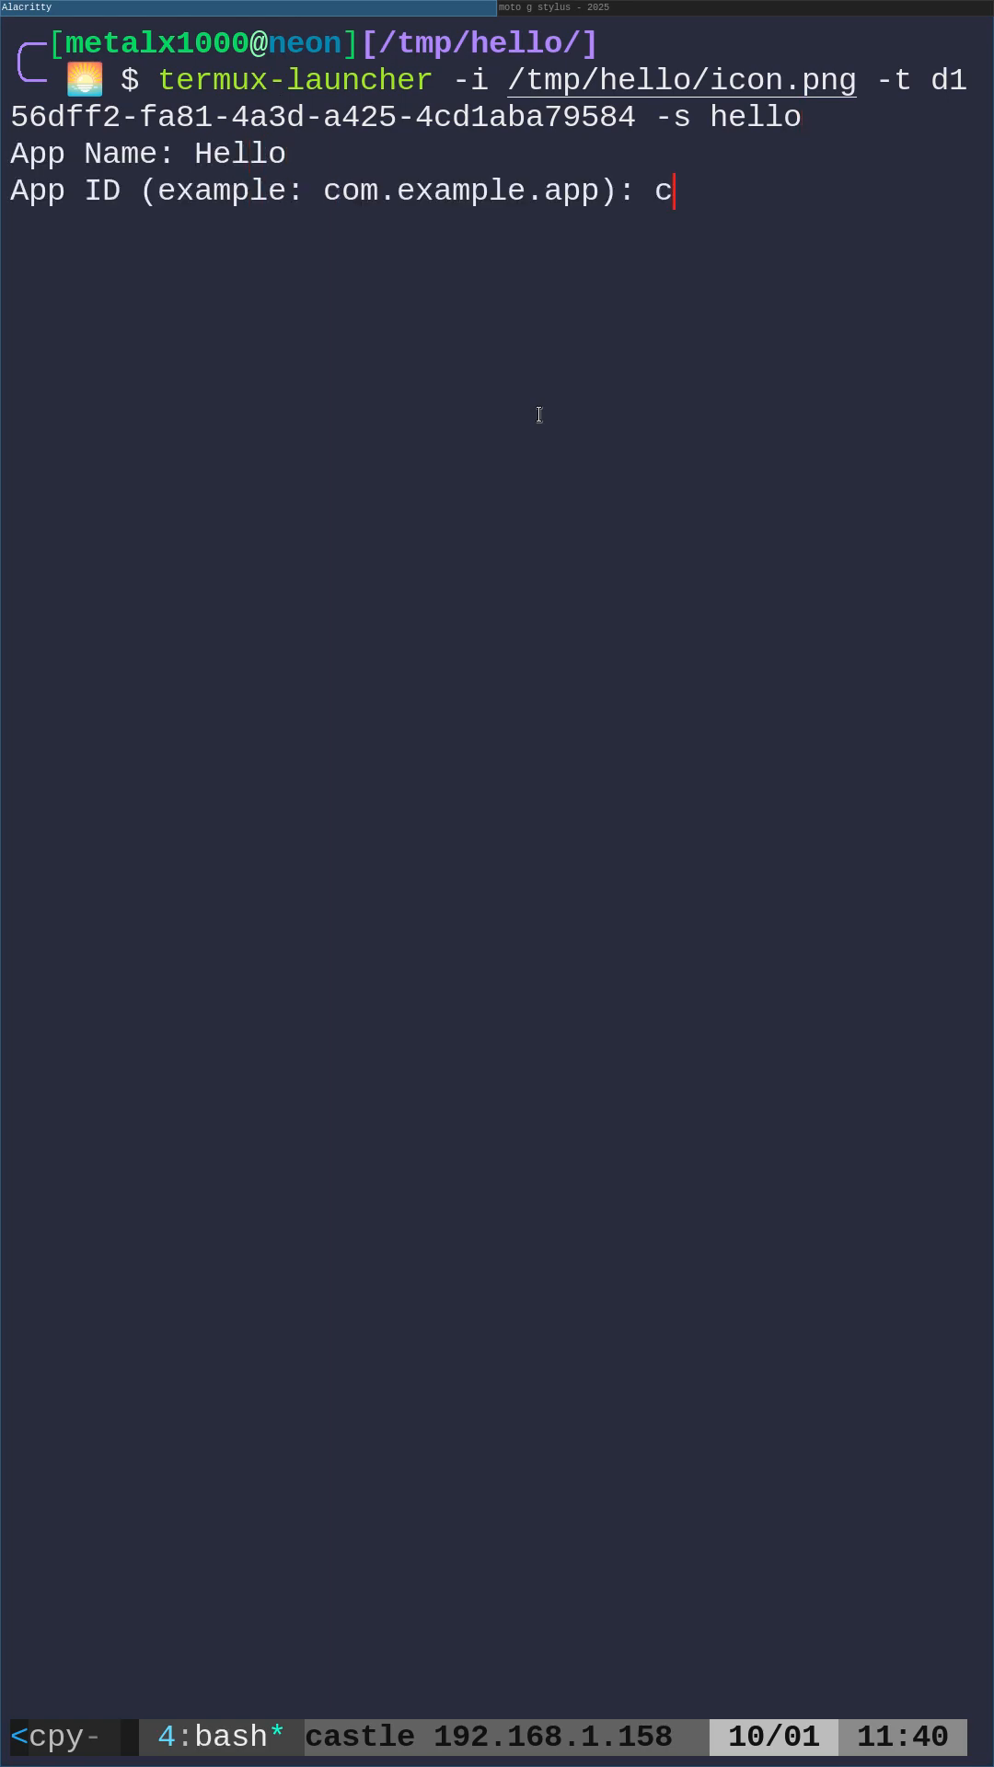
{"action": "type", "text": "om.filmsbykris."}
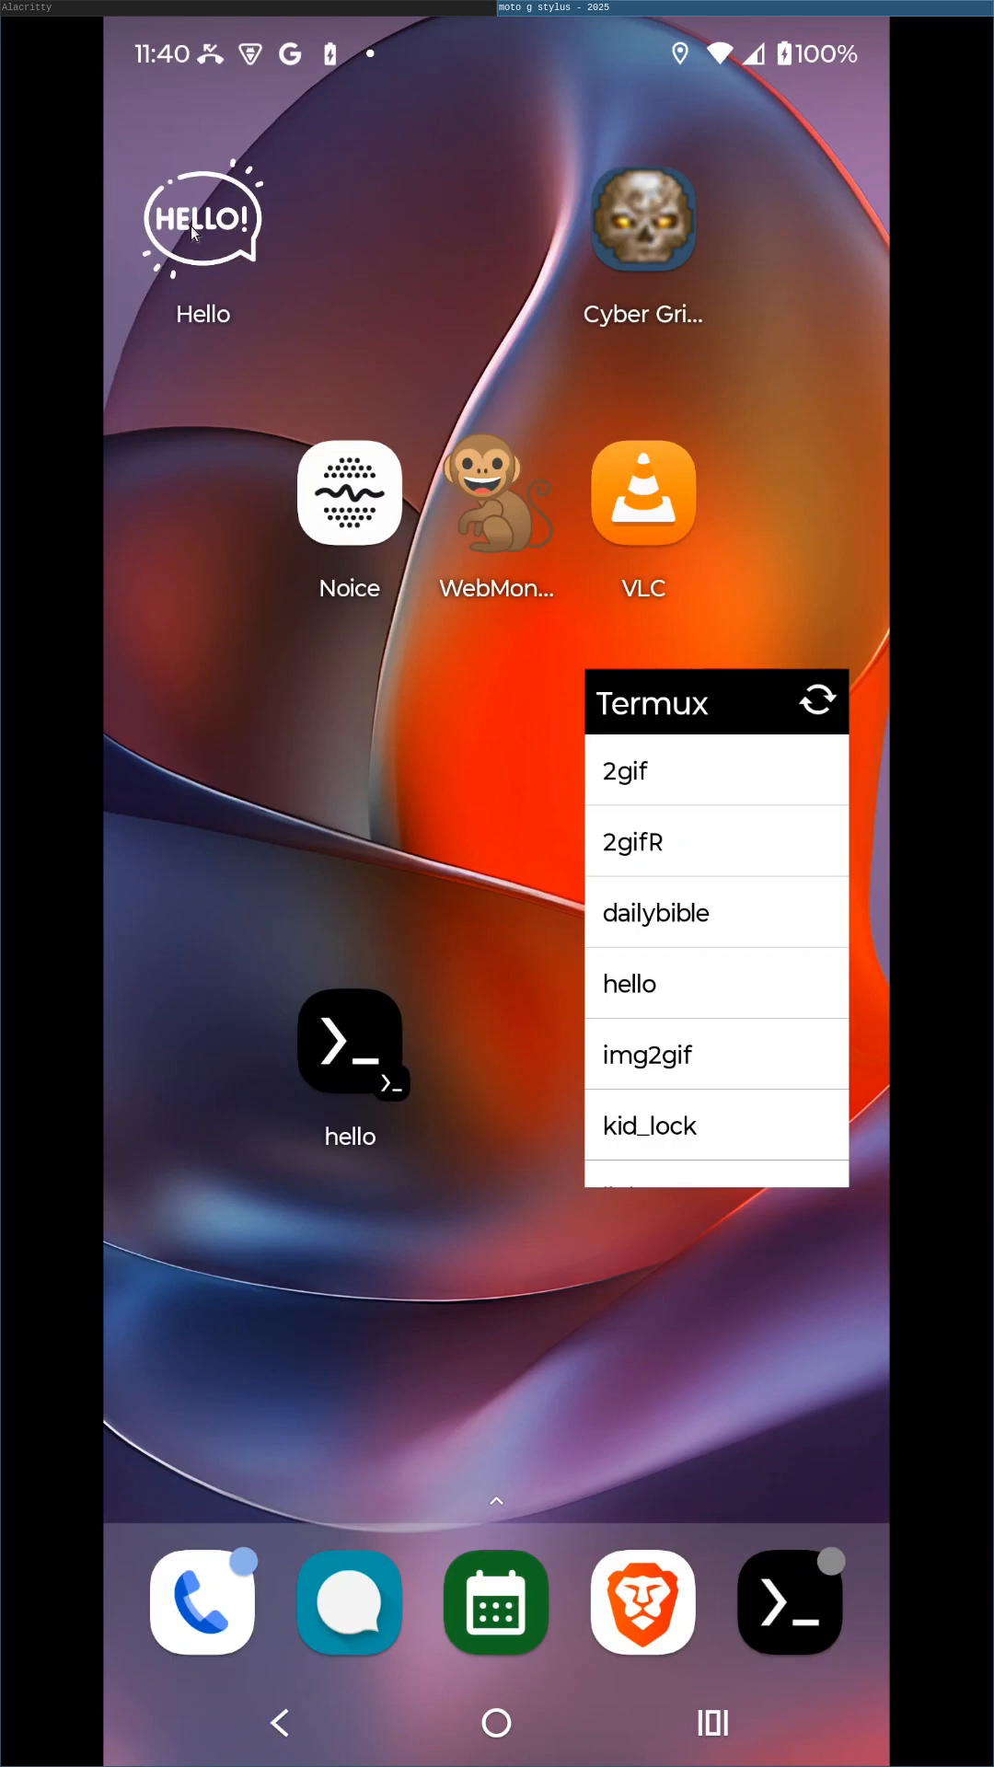
{"action": "mouse_move", "coordinate": [219, 240]}
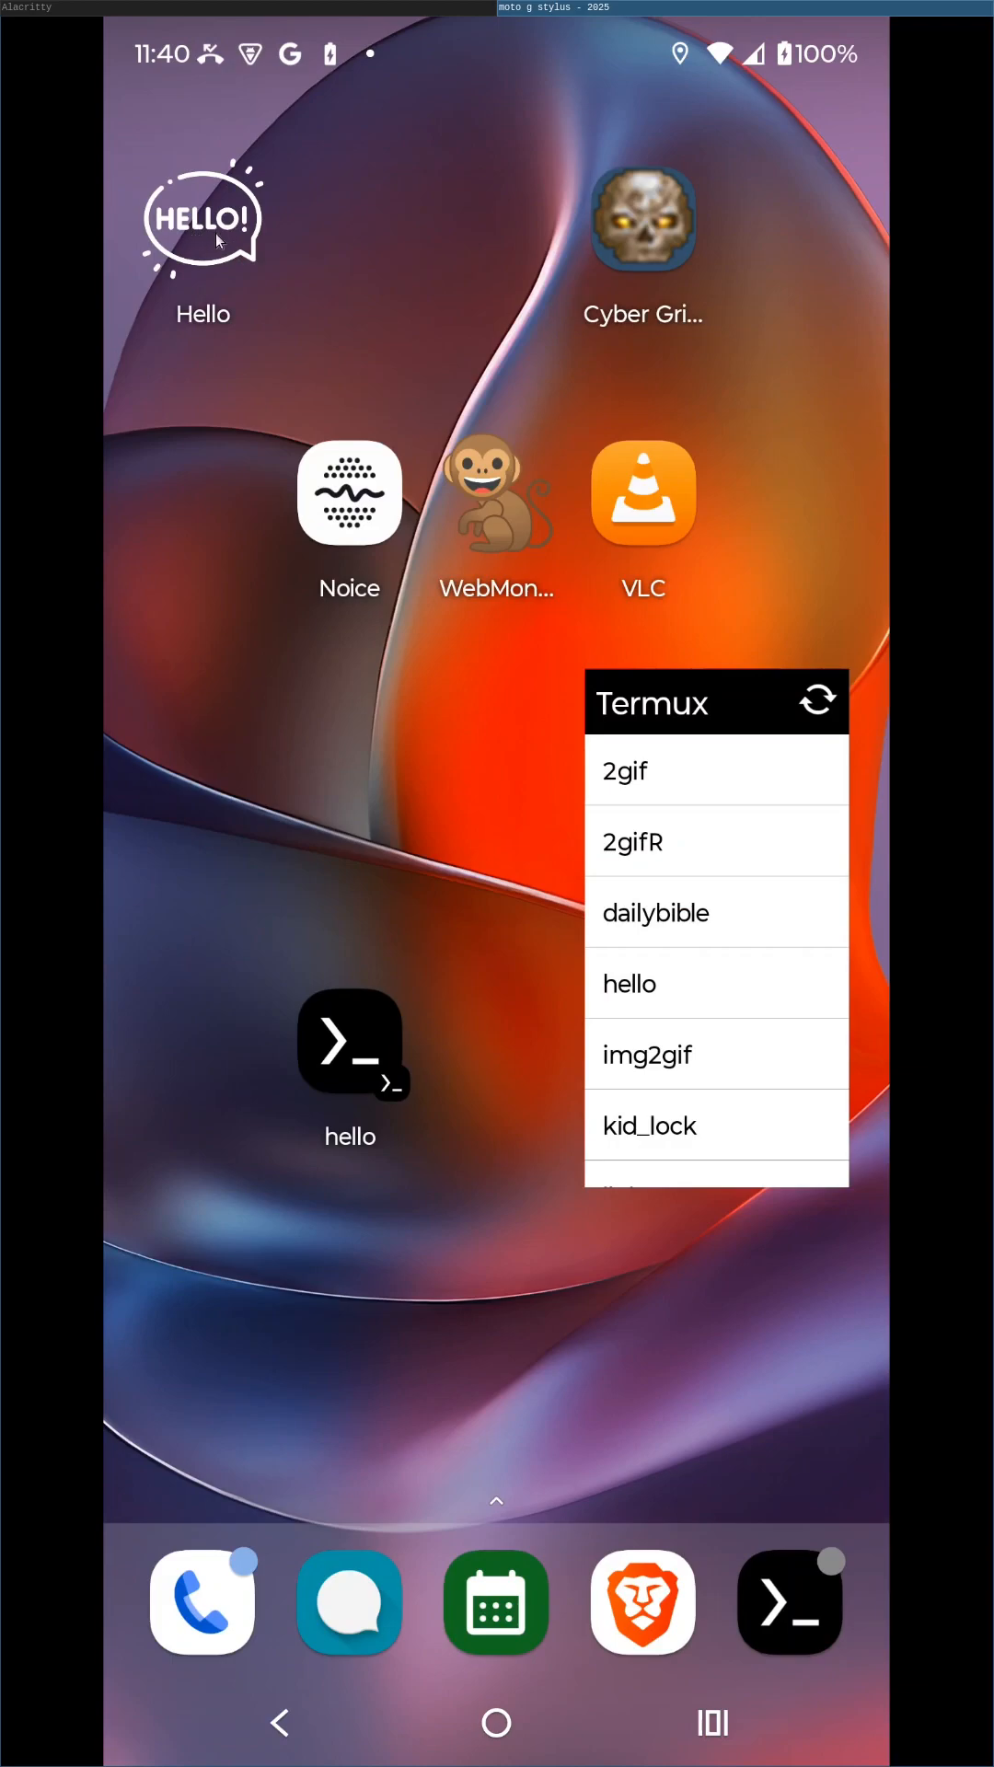
{"action": "mouse_move", "coordinate": [223, 223]}
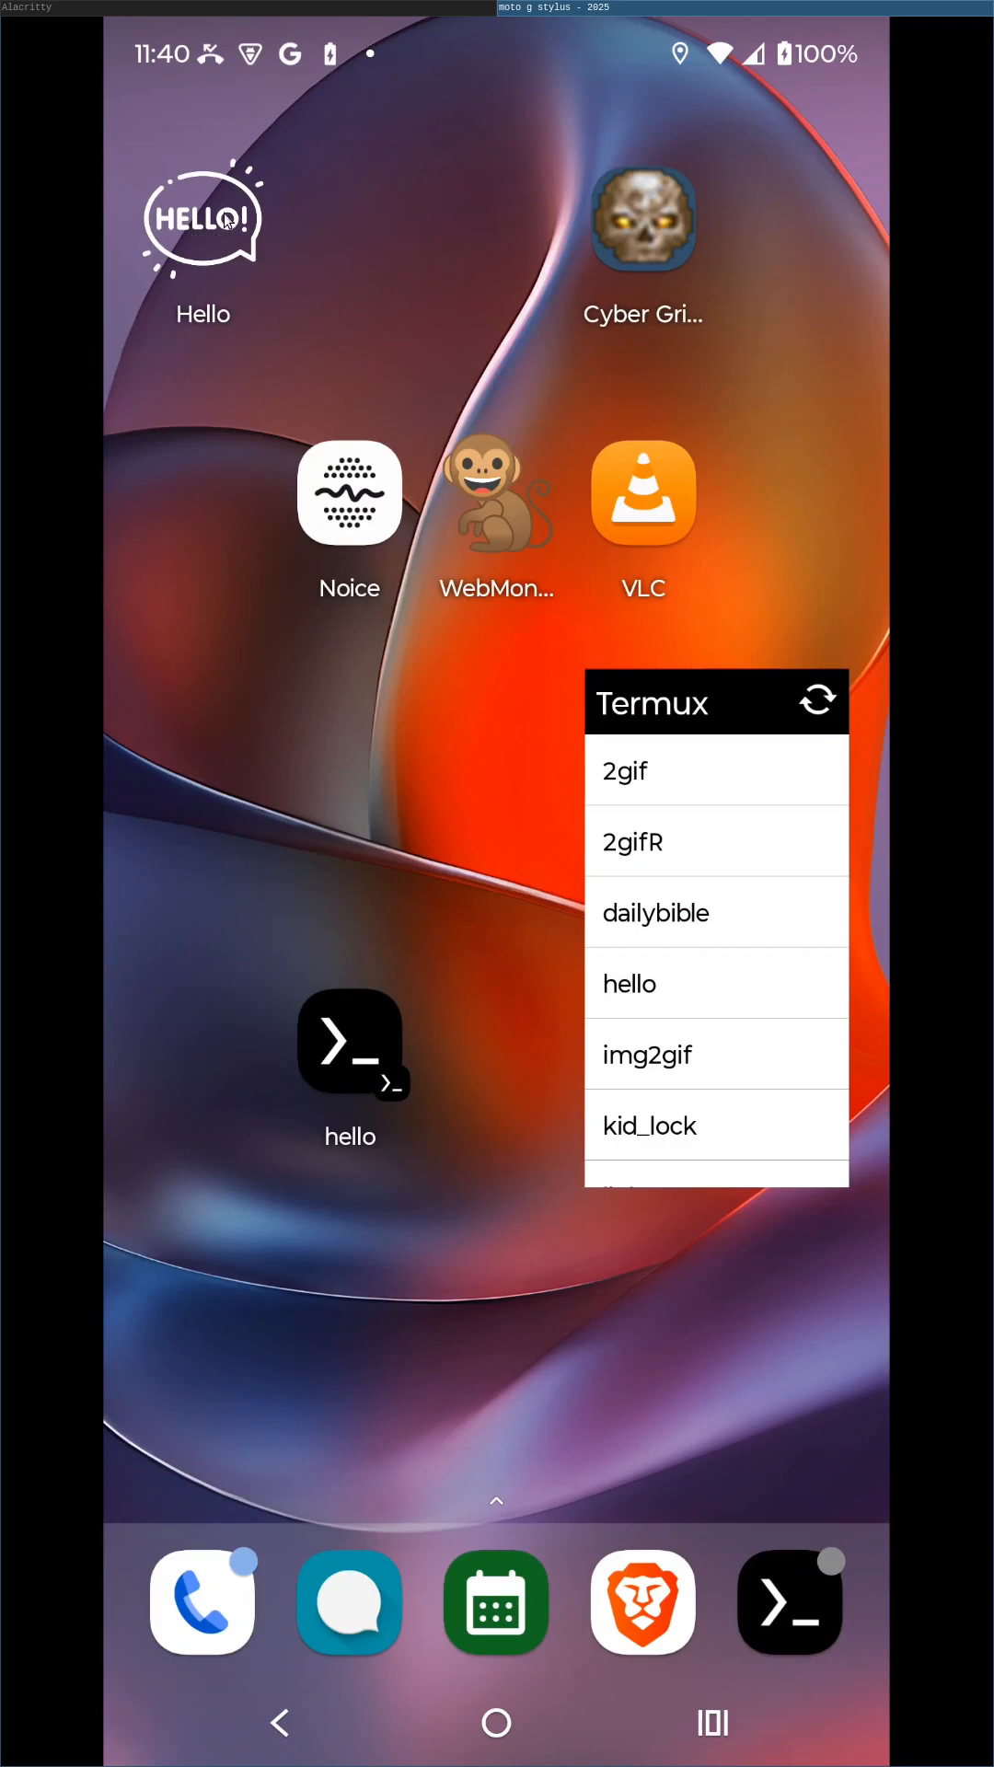
Launch the Hello icon to print Hello World and the date, then return home
{"action": "left_click", "coordinate": [630, 983]}
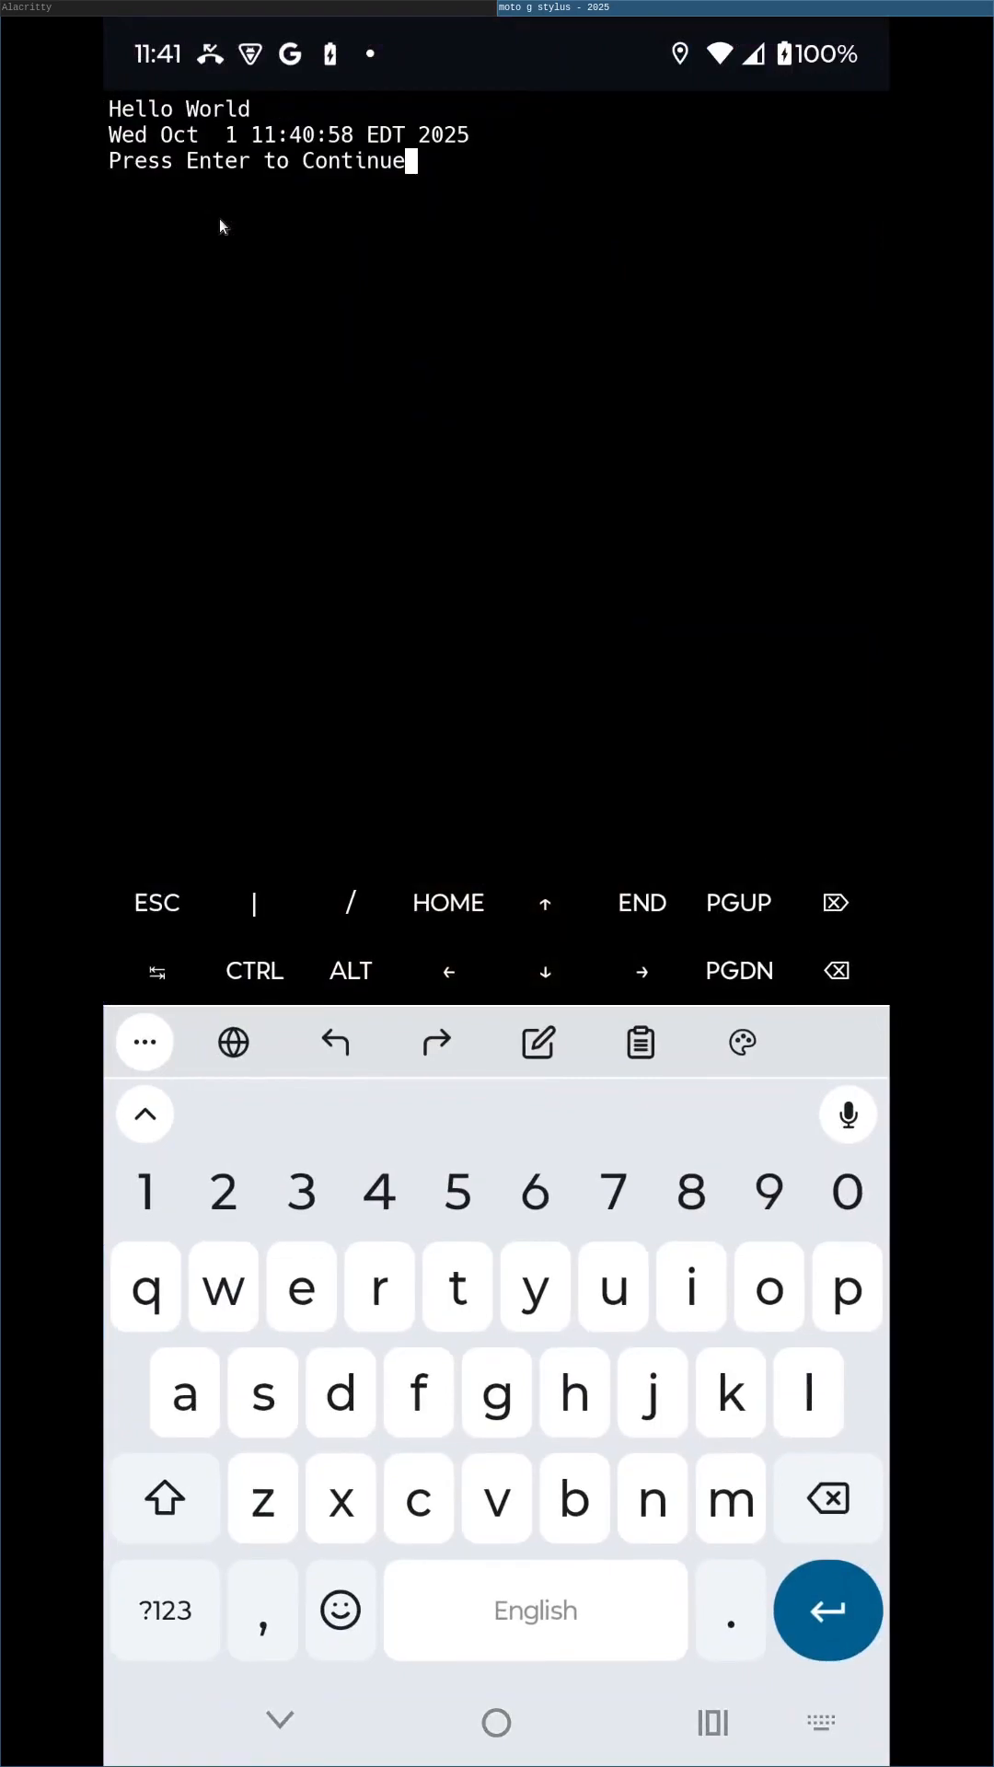
{"action": "key", "text": "Return"}
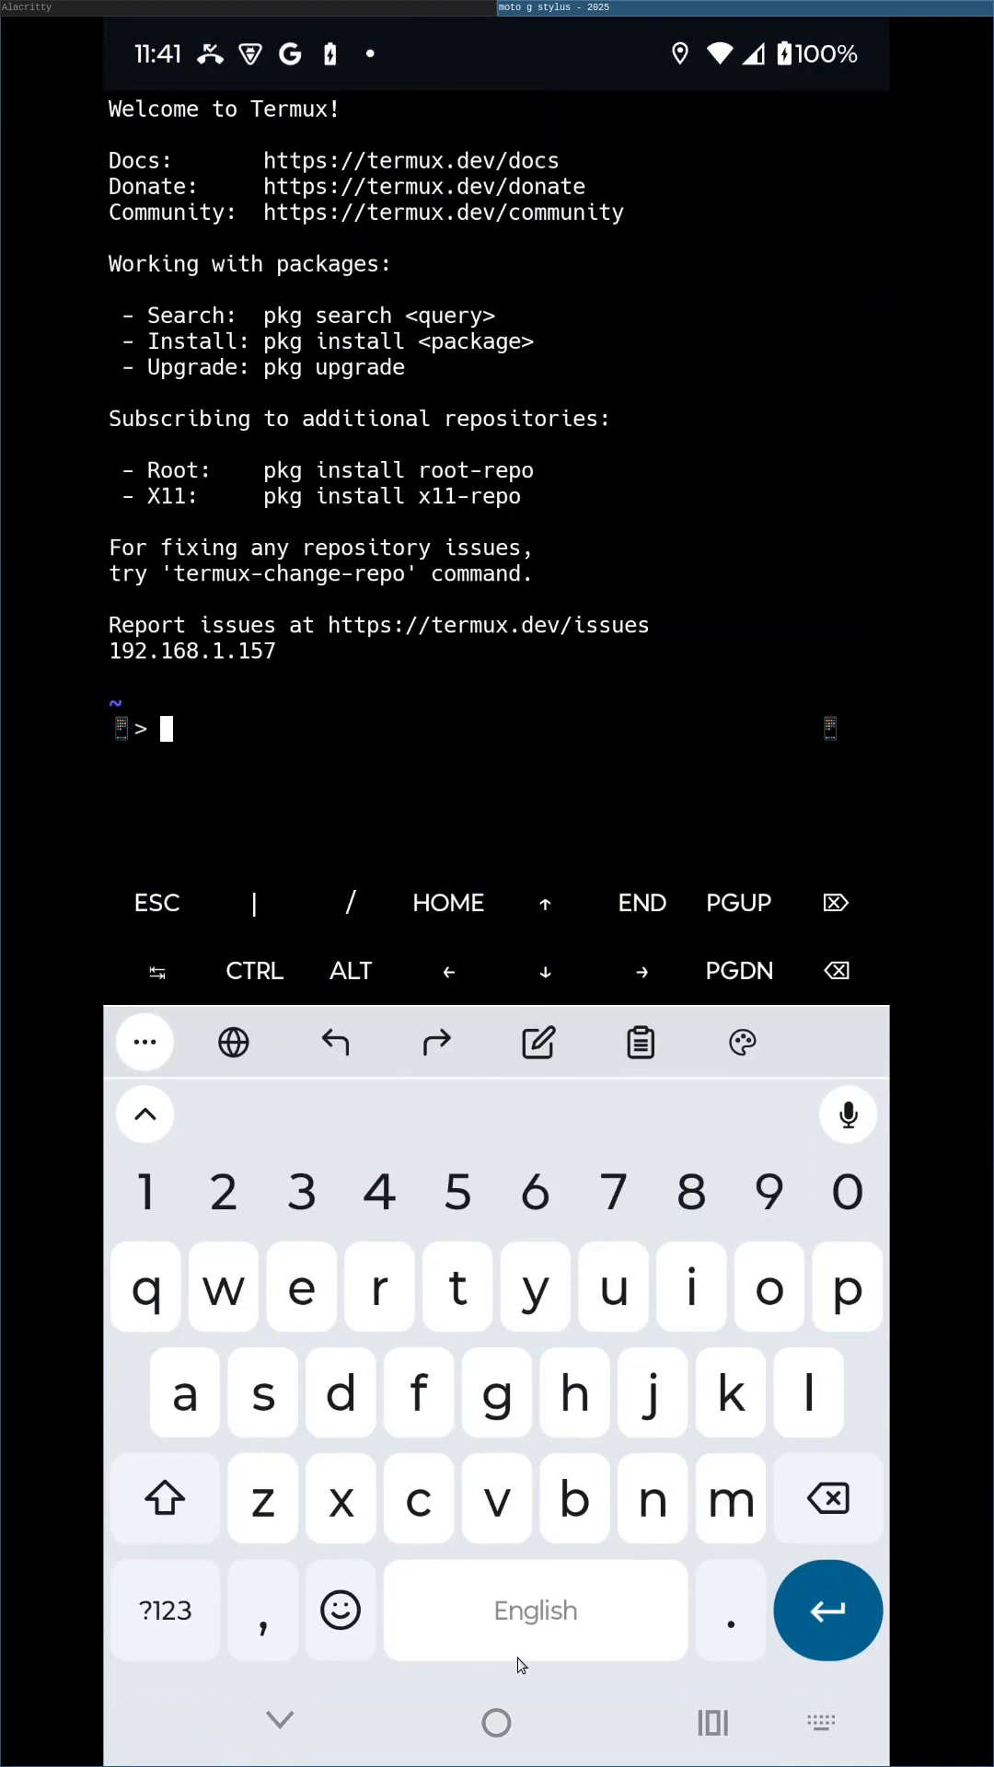
{"action": "left_click", "coordinate": [495, 1721]}
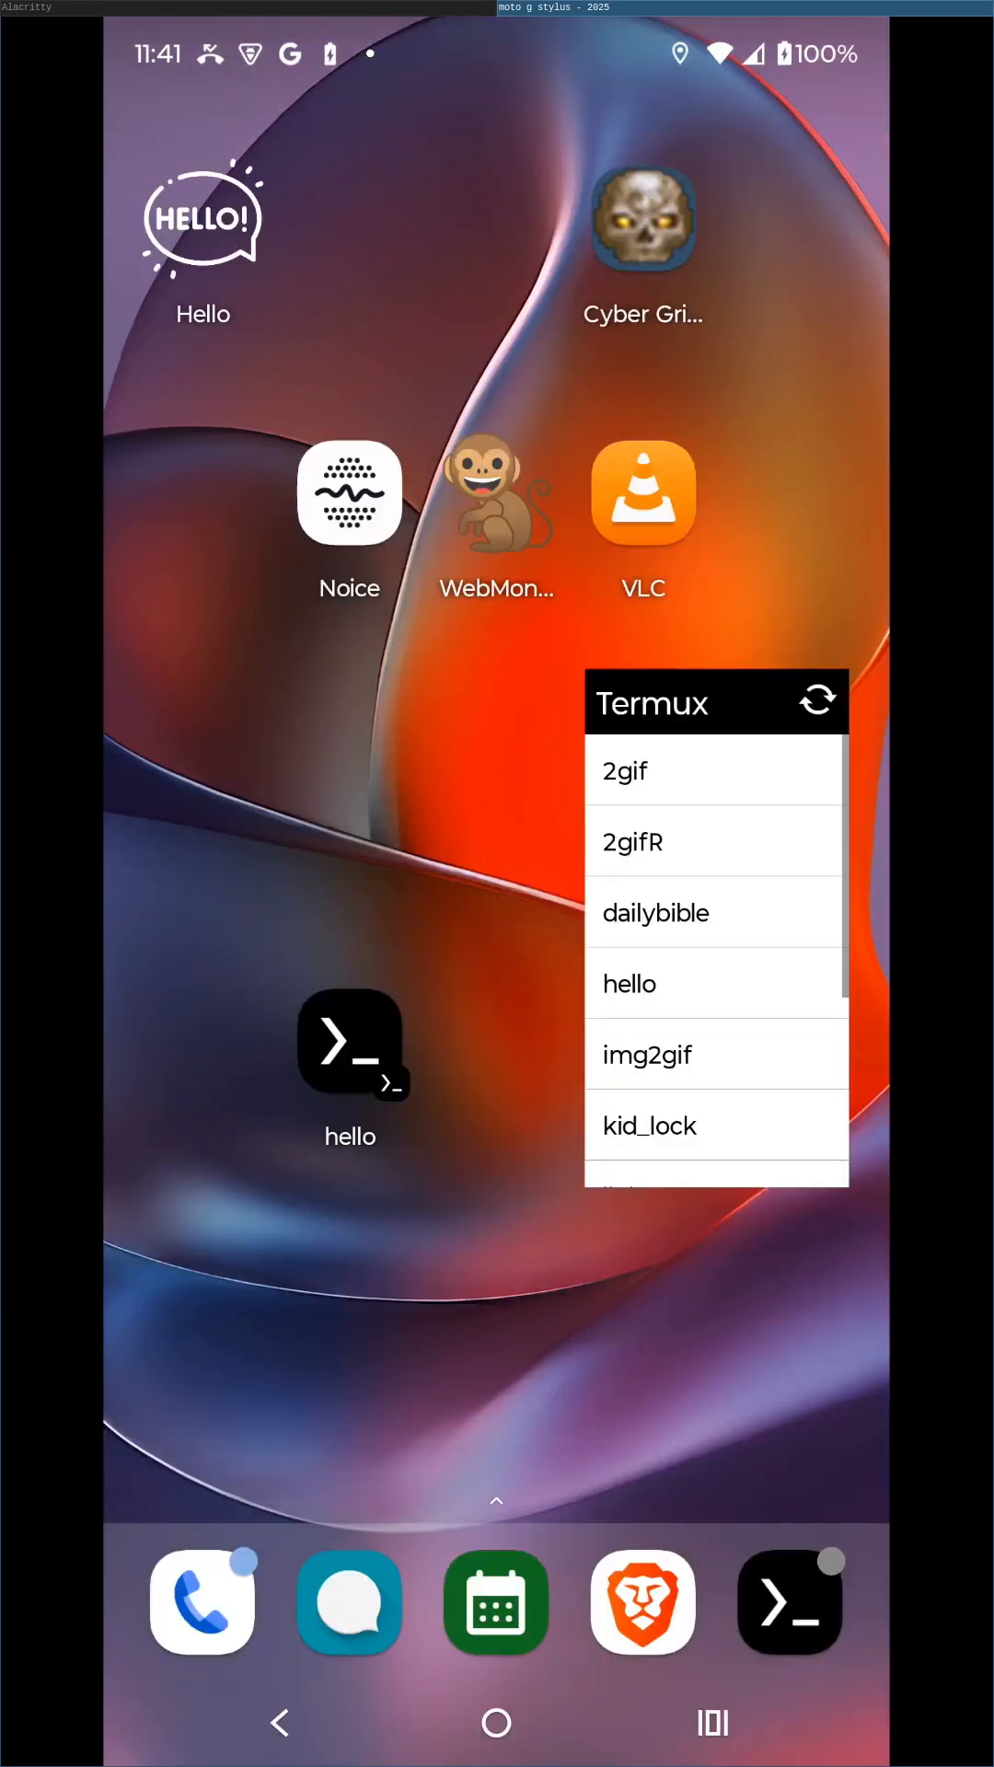